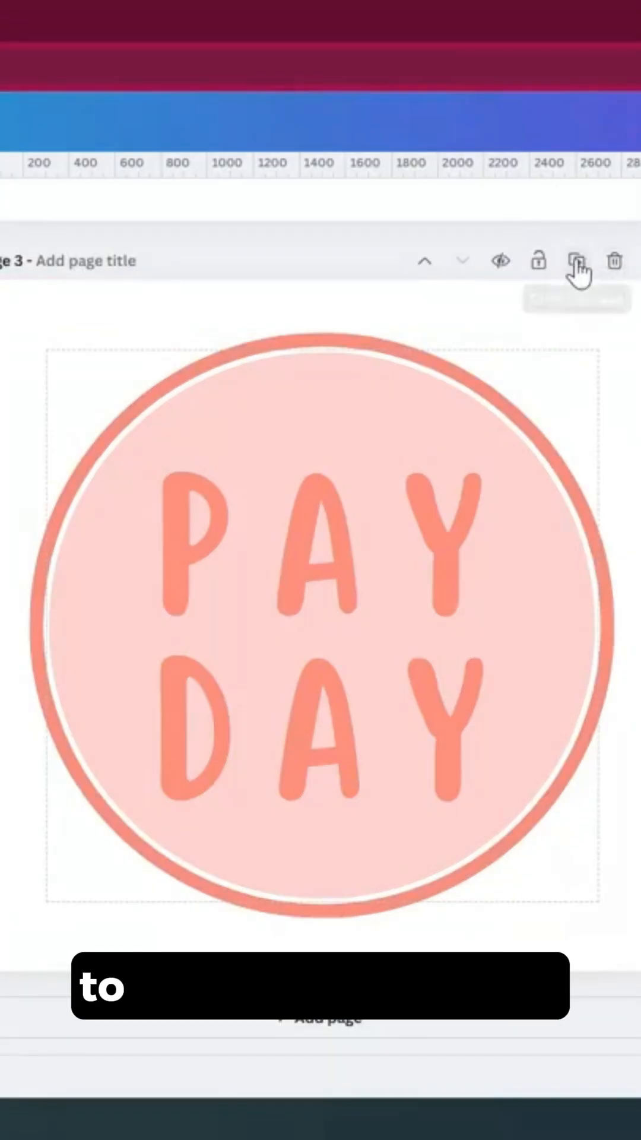
mouse_move(576, 262)
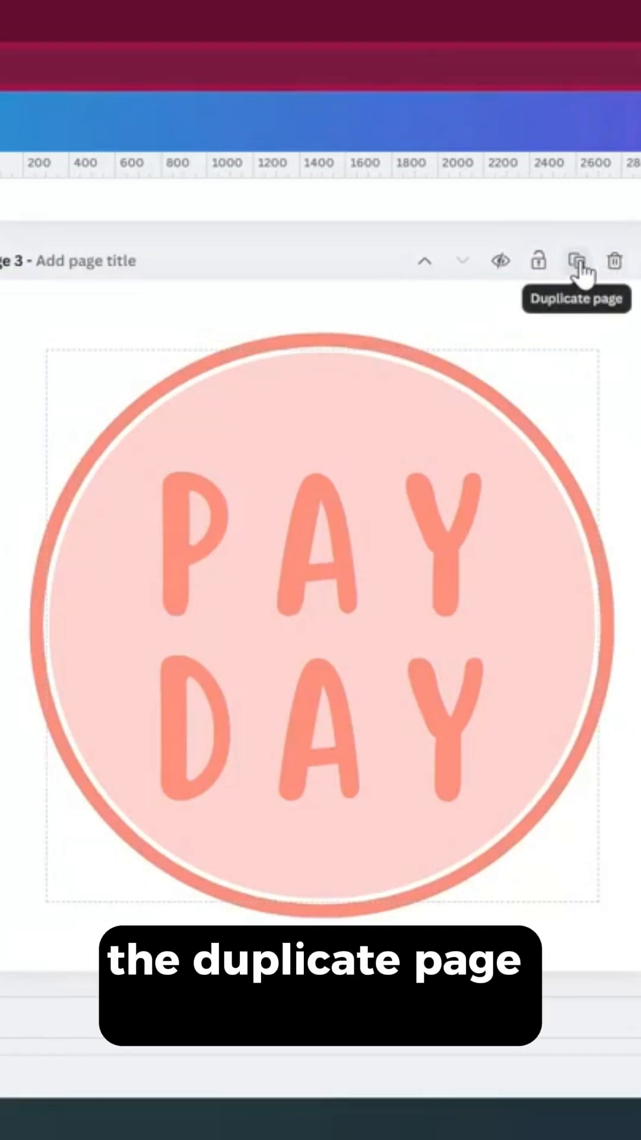
Duplicate Page 3 to create Page 4 with the circular PAY DAY sticker
click(577, 261)
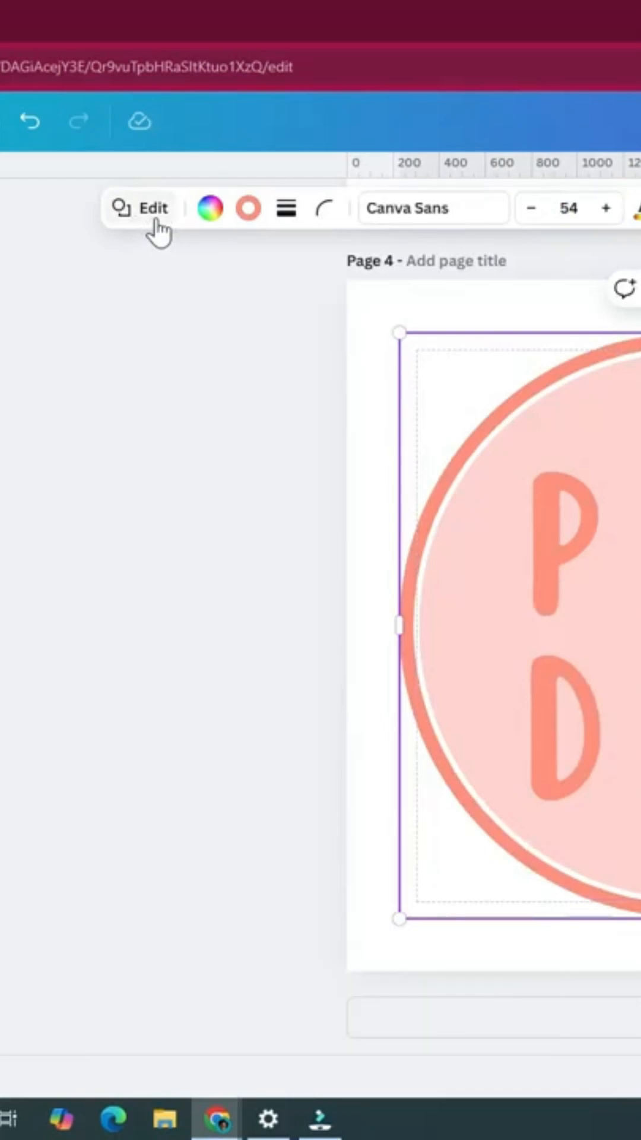
Select the Page 4 circle frame and open its shape editing panel
click(143, 207)
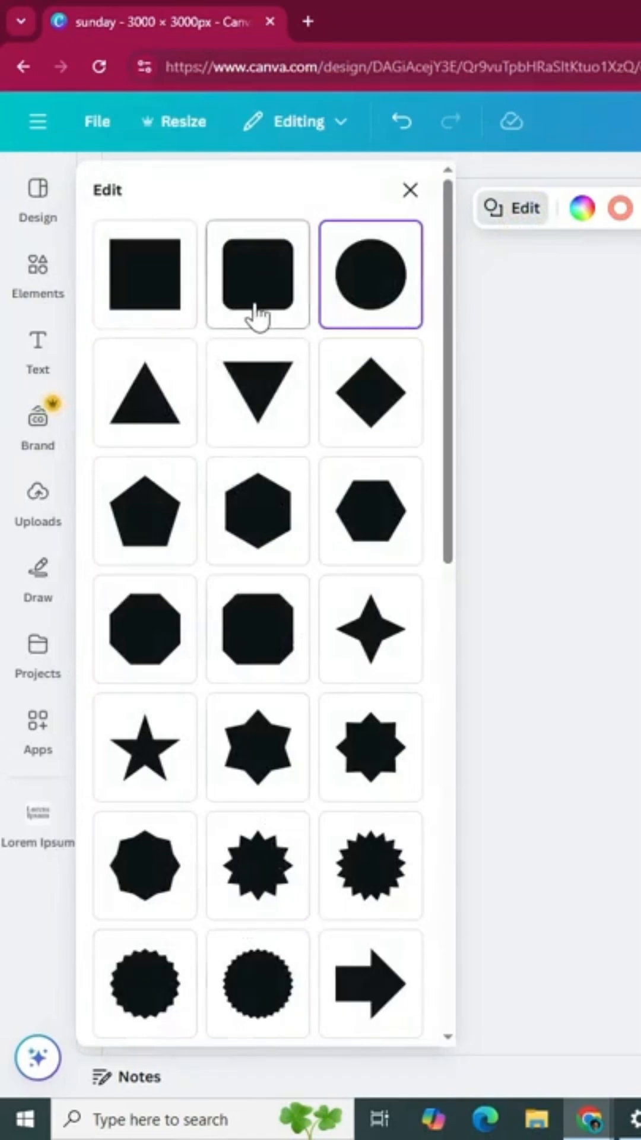
click(256, 274)
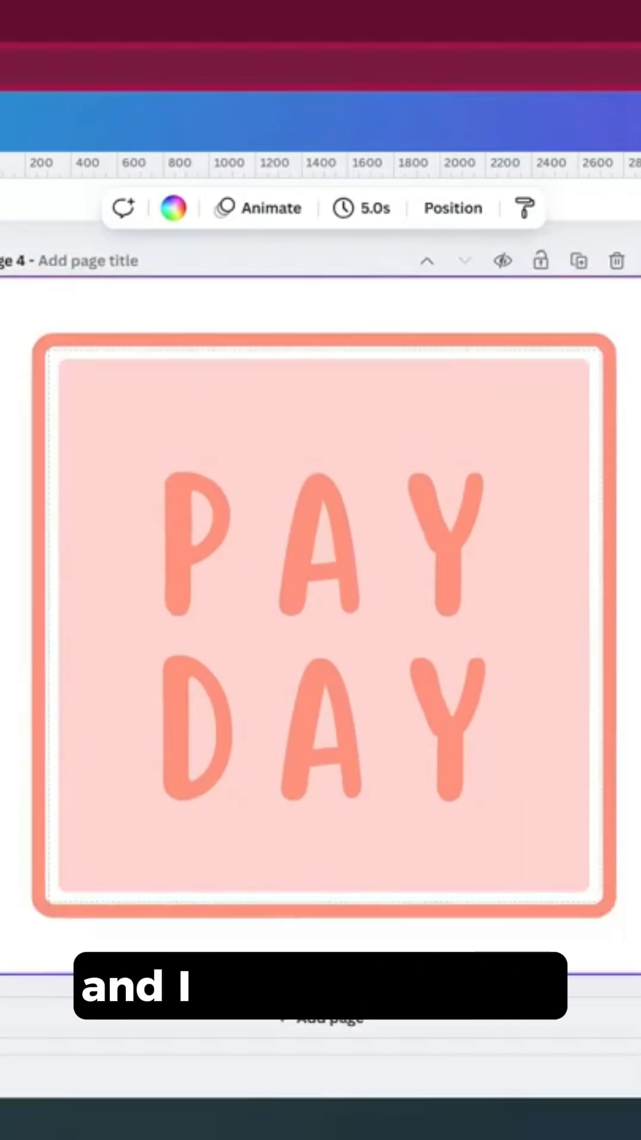
mouse_move(579, 260)
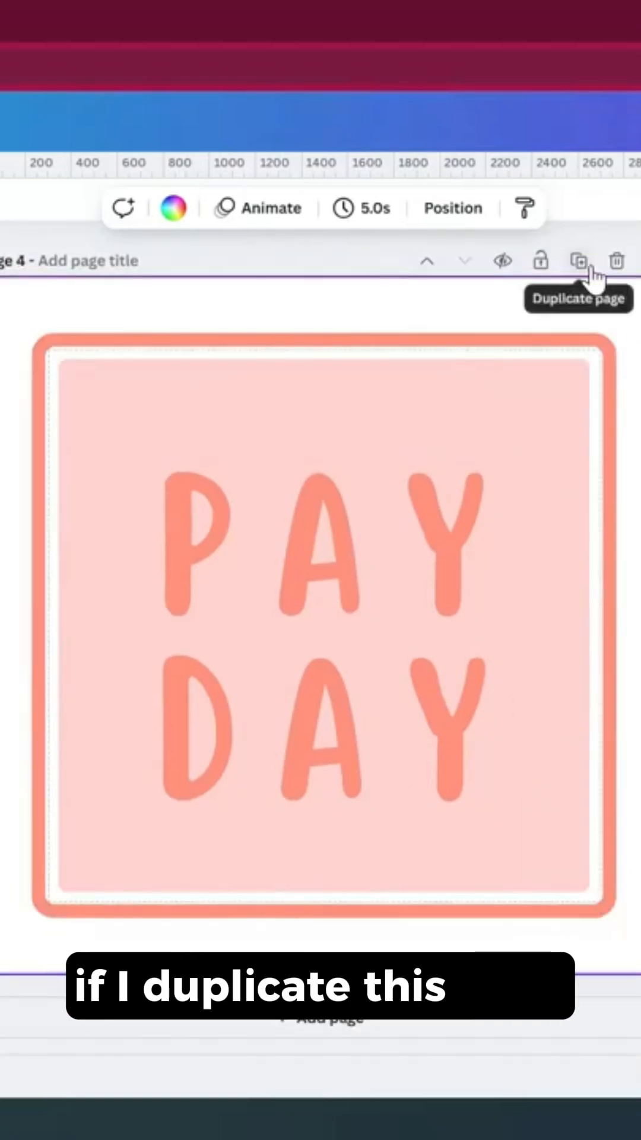
Duplicate Page 4 to create Page 5 with the rounded-square PAY DAY sticker
click(579, 260)
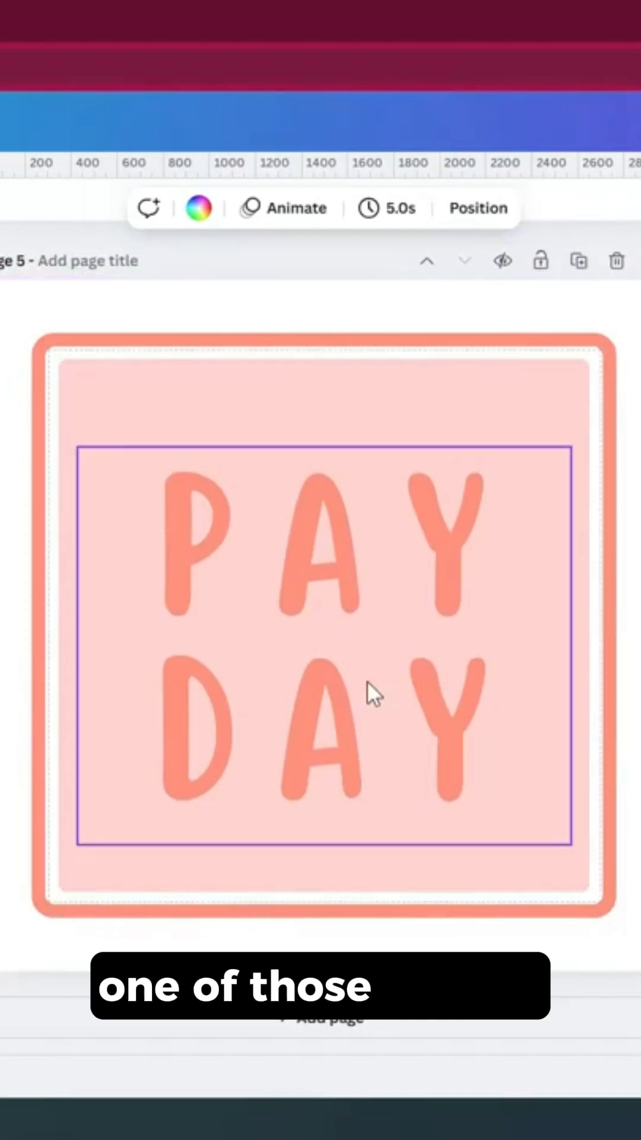
mouse_move(358, 739)
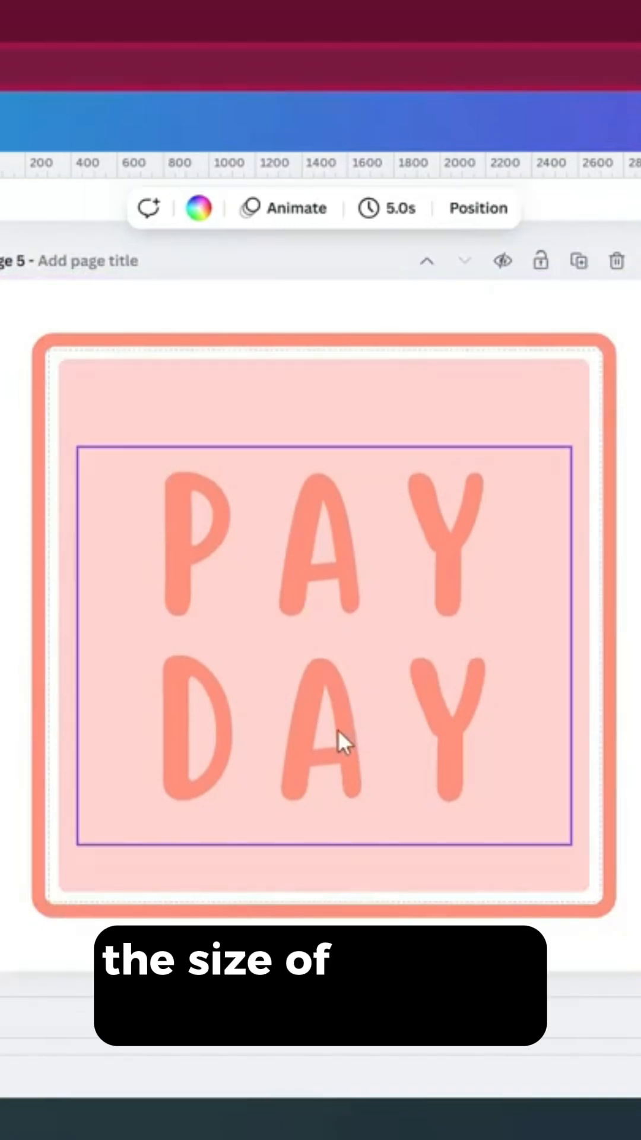
Shrink and widen the PAY DAY text onto one line, then flatten the shape into a strip
drag(574, 840, 342, 658)
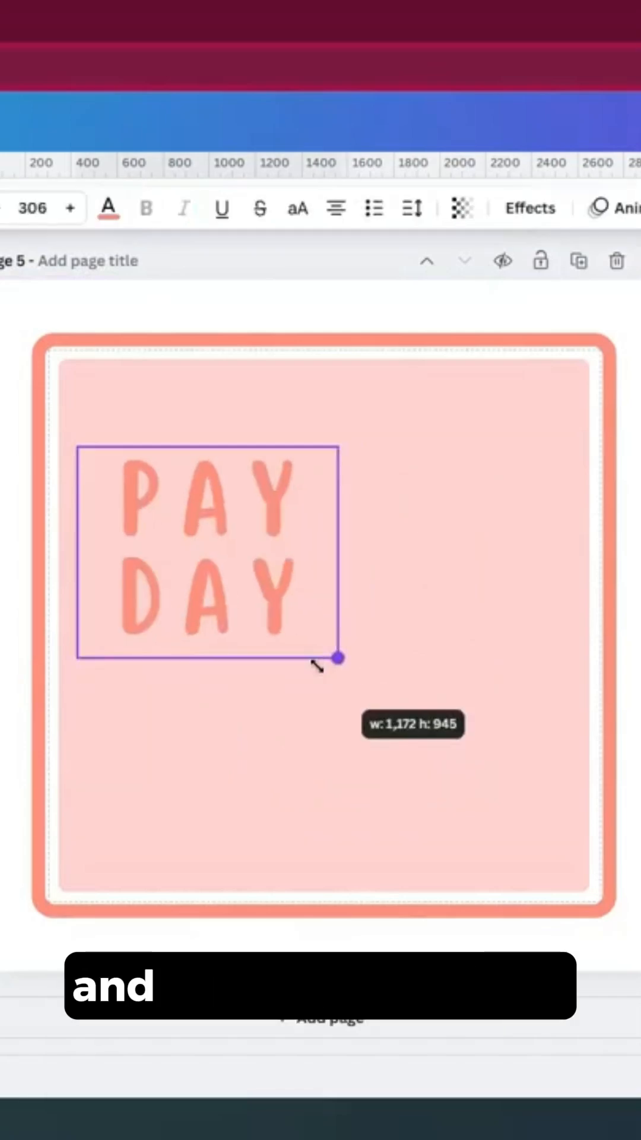
drag(340, 658, 316, 553)
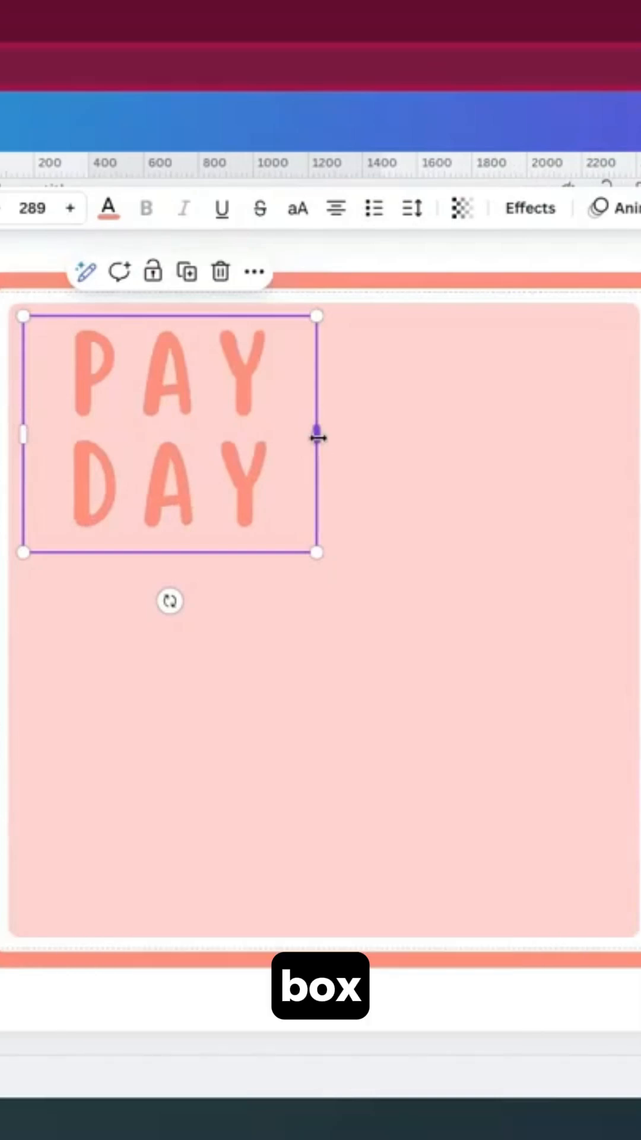
drag(318, 436, 615, 437)
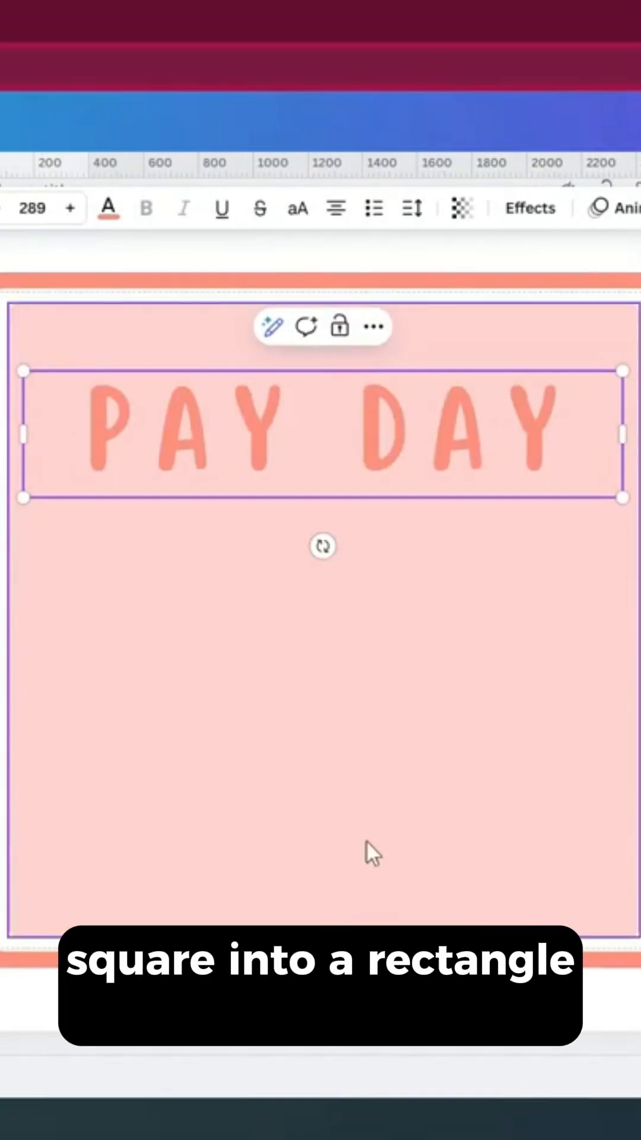
drag(323, 498, 323, 965)
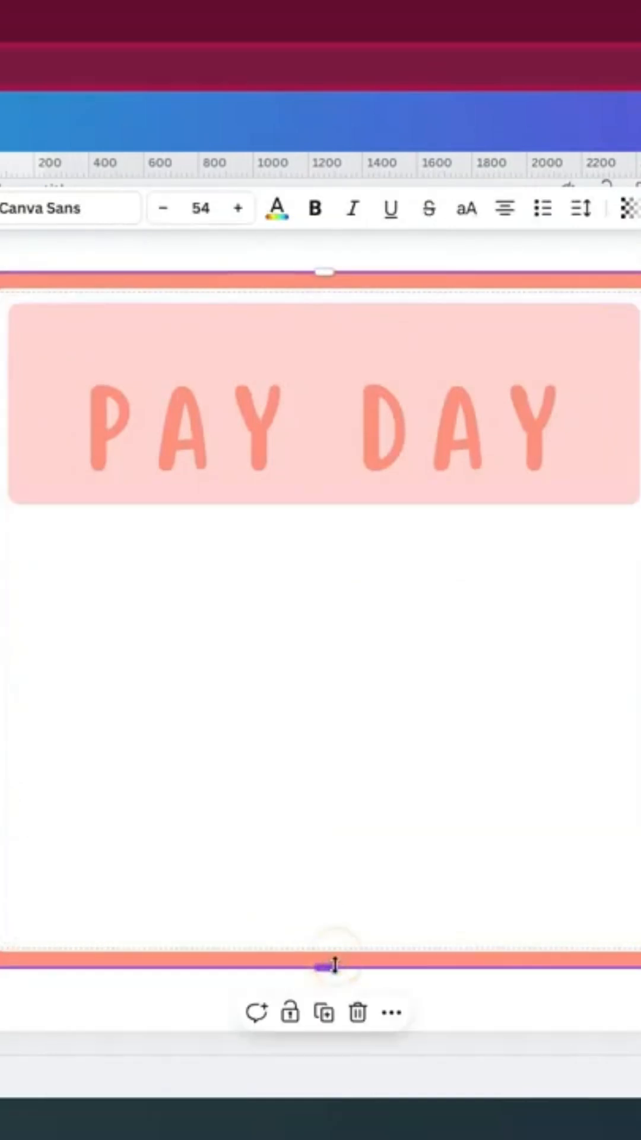